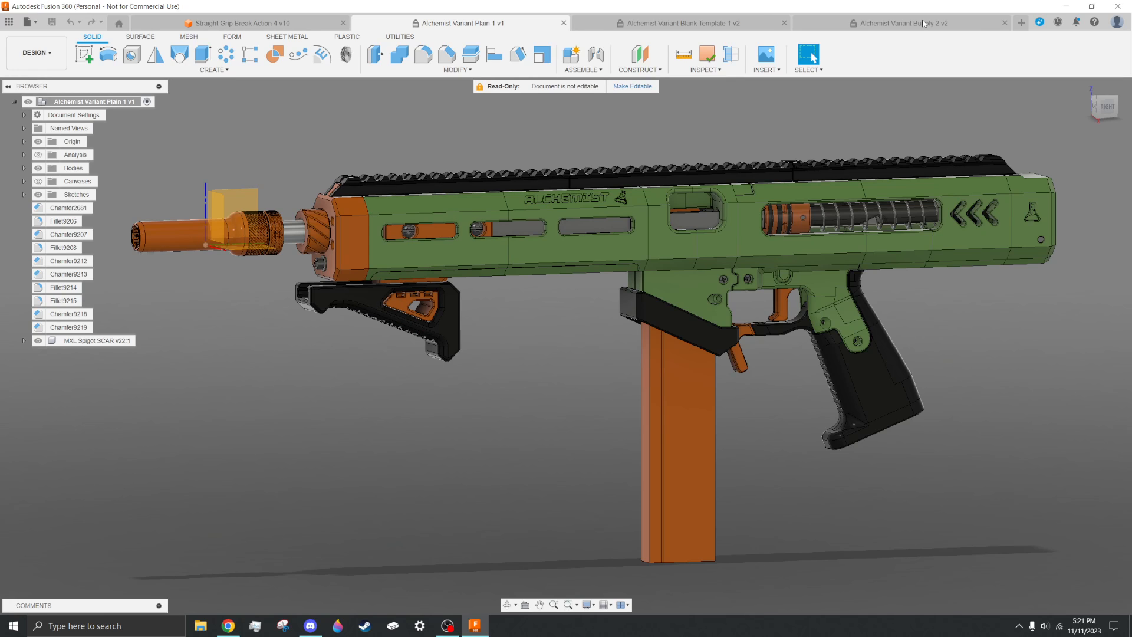
View the Bubbly and blank template variants and adjust the BarrelShroudFront body options
click(899, 22)
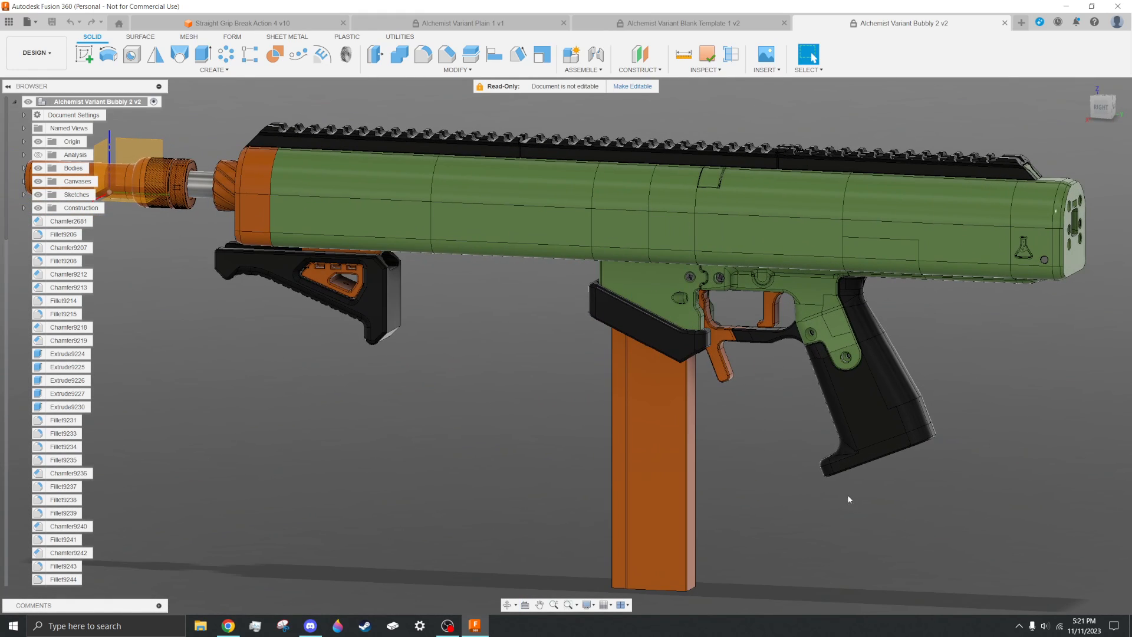
mouse_move(340, 172)
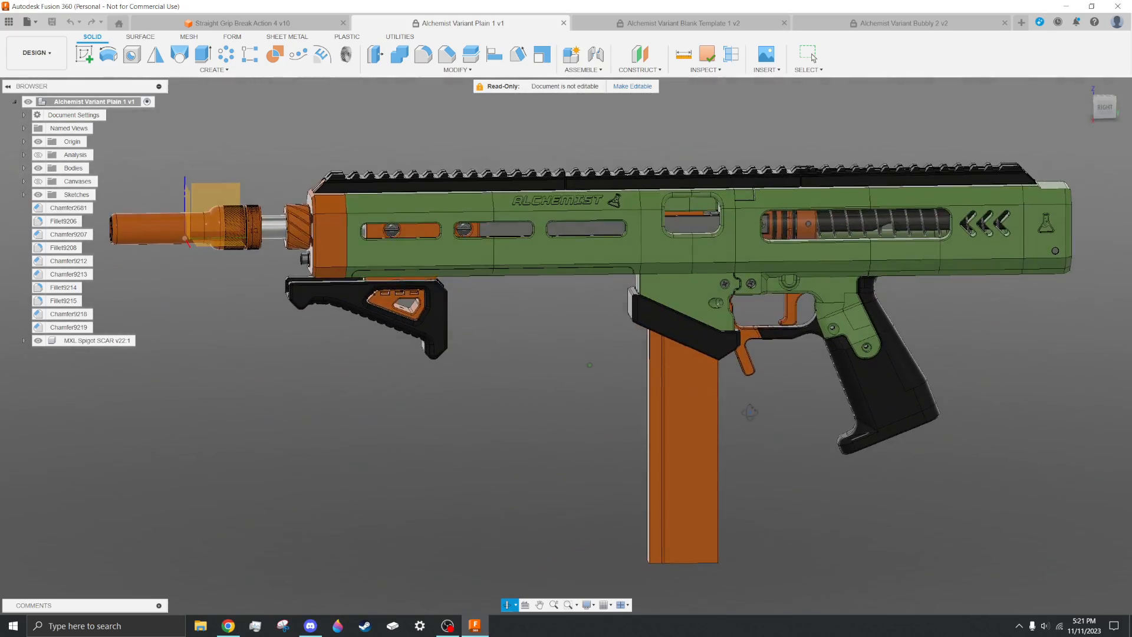
click(679, 22)
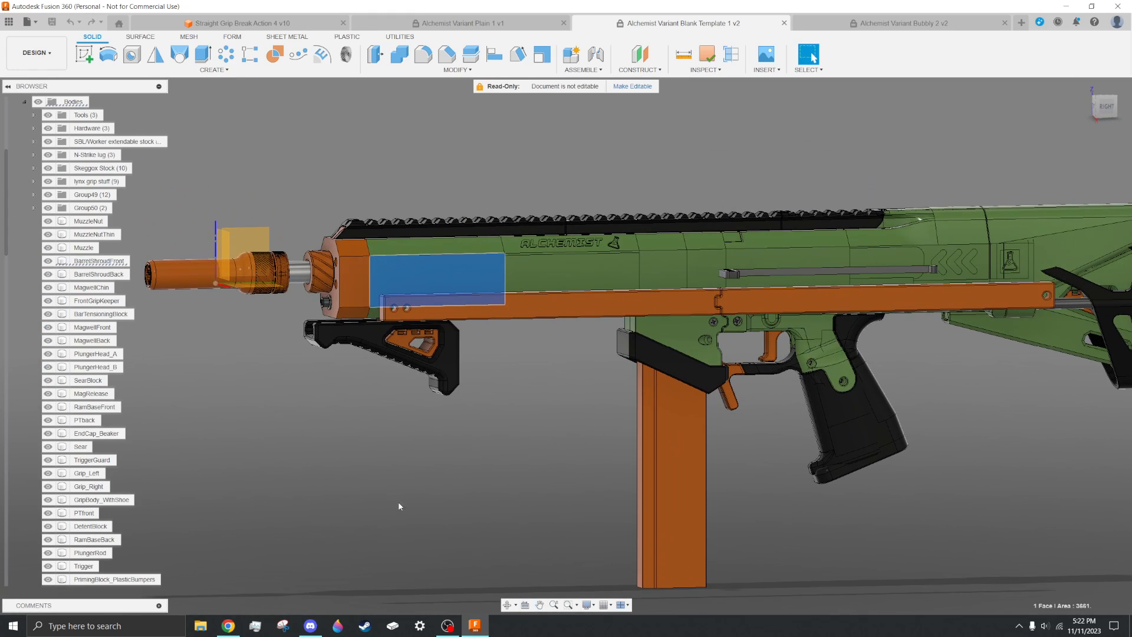
right_click(101, 260)
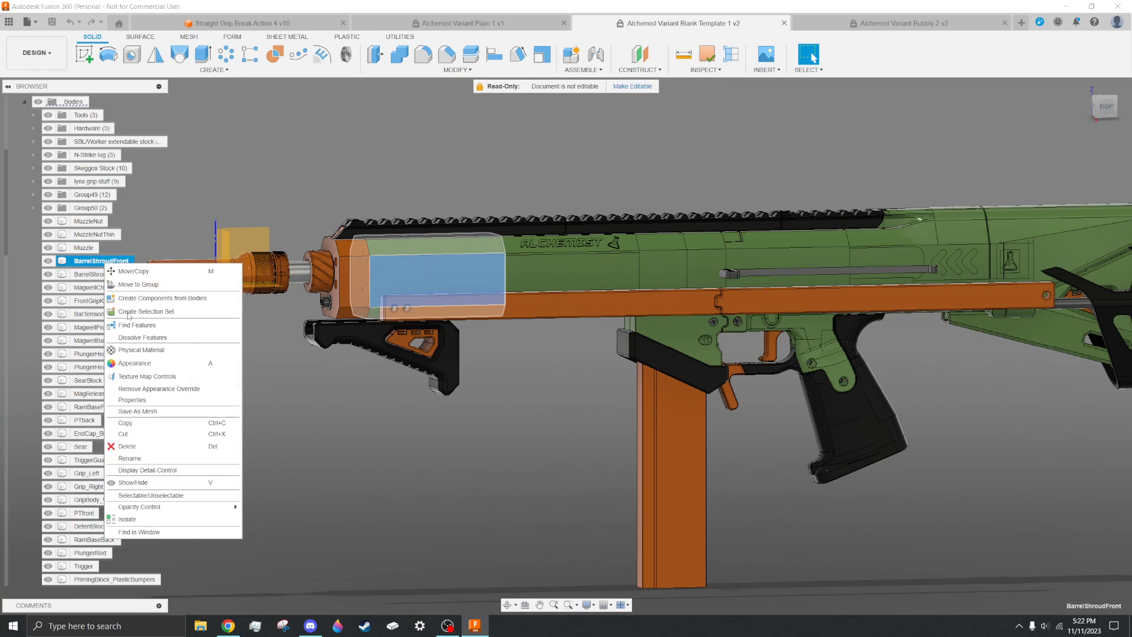
click(127, 519)
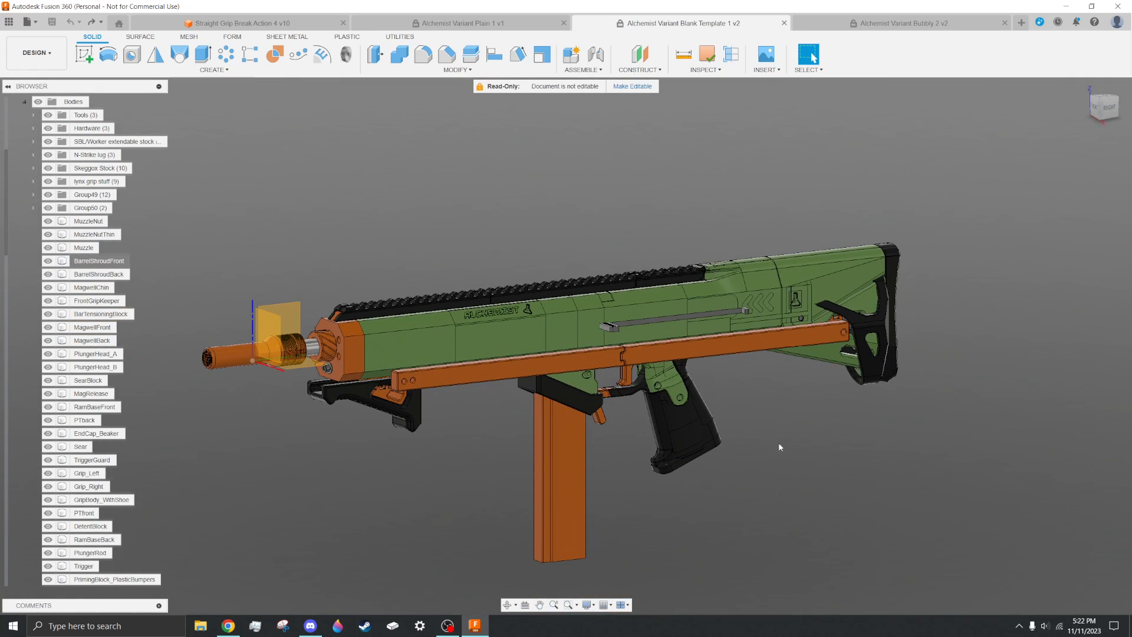
mouse_move(704, 23)
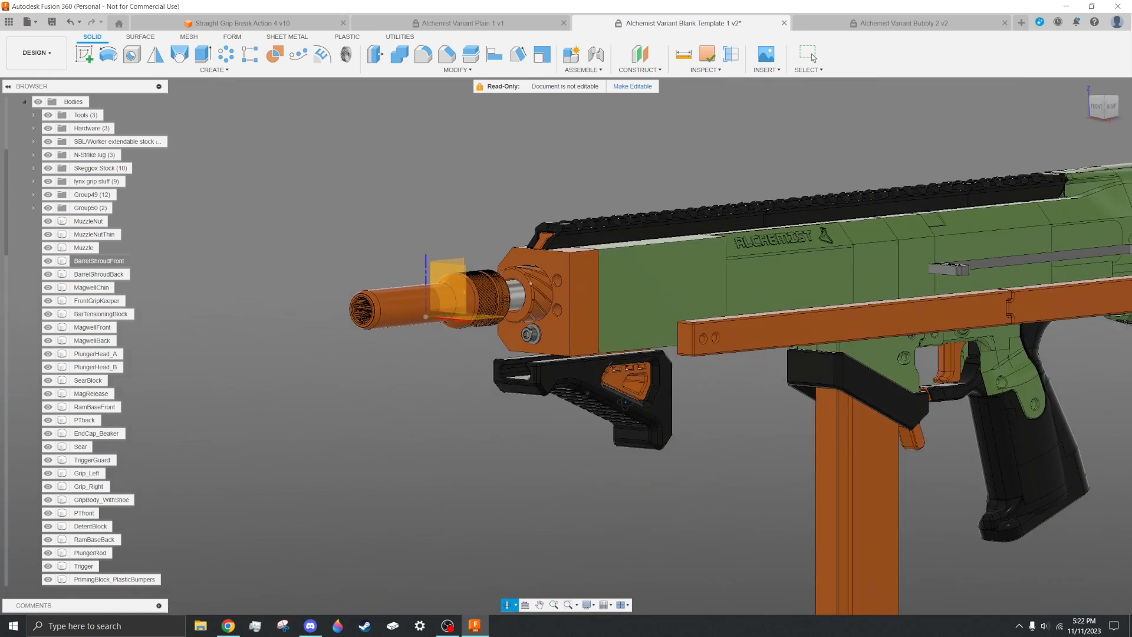
click(657, 289)
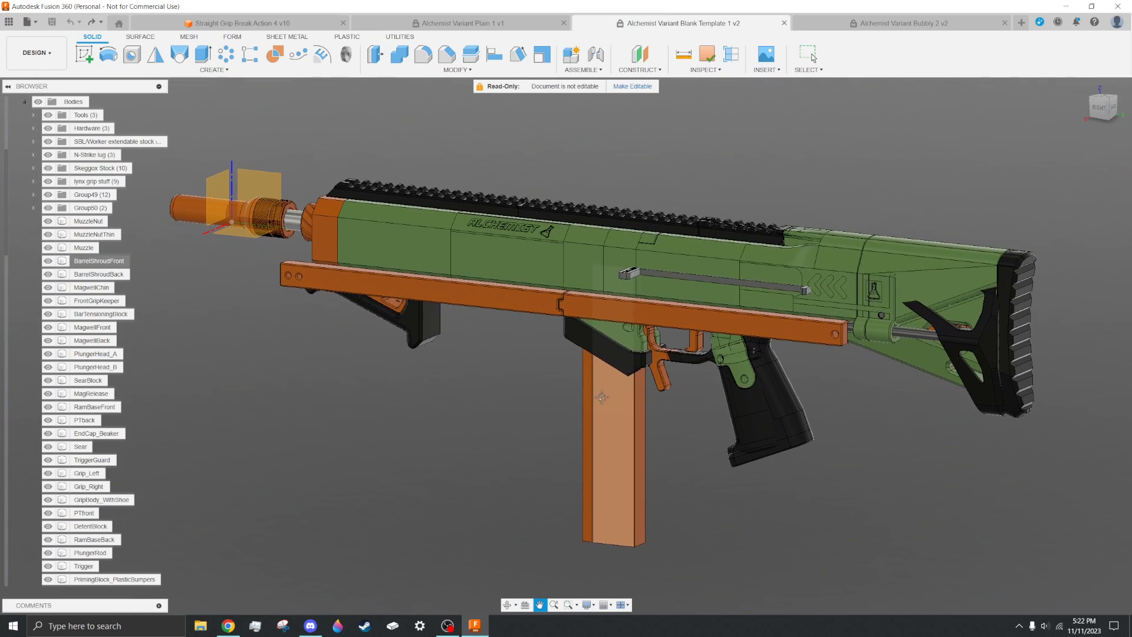
Return to the Alchemist Variant Plain 1 design and zoom in on the model
click(458, 22)
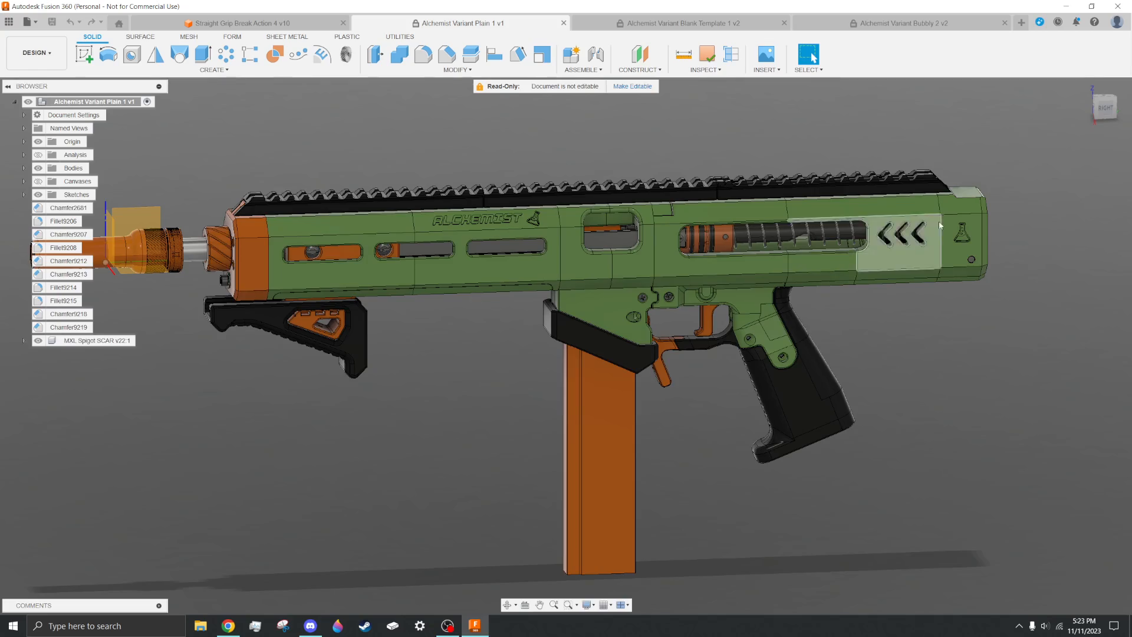
scroll(up, 3)
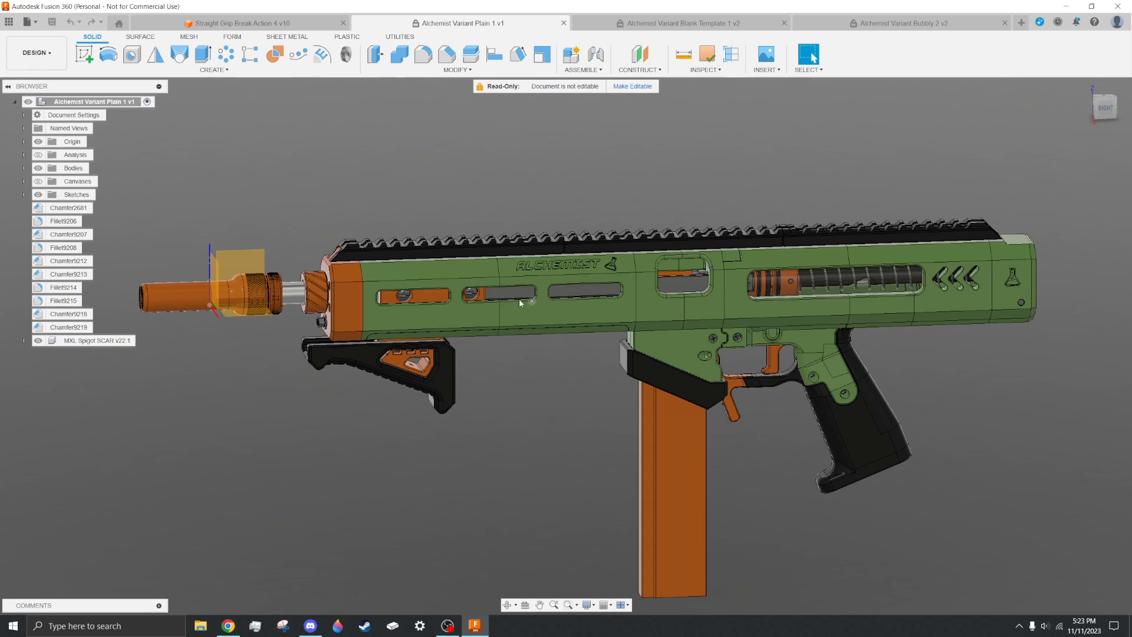
scroll(up, 3)
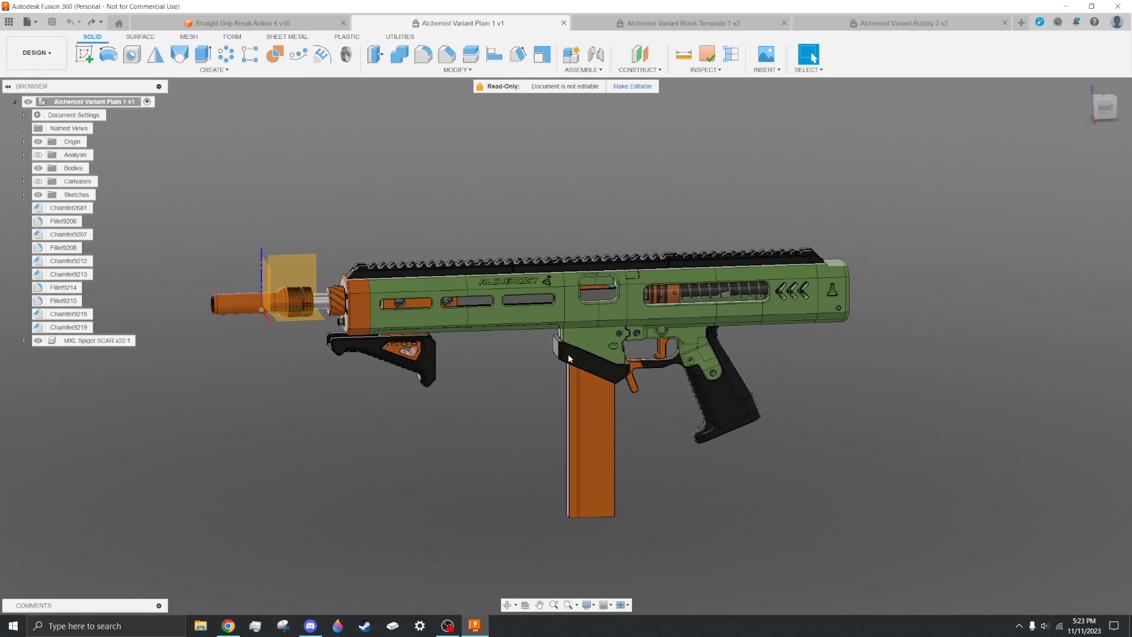
mouse_move(458, 23)
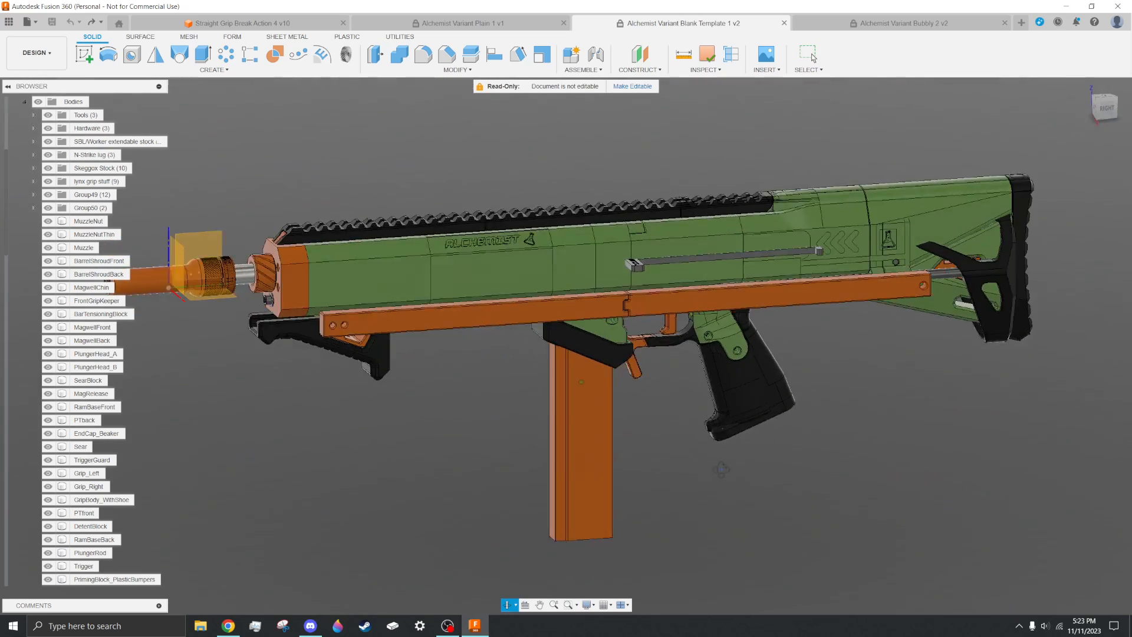
click(460, 23)
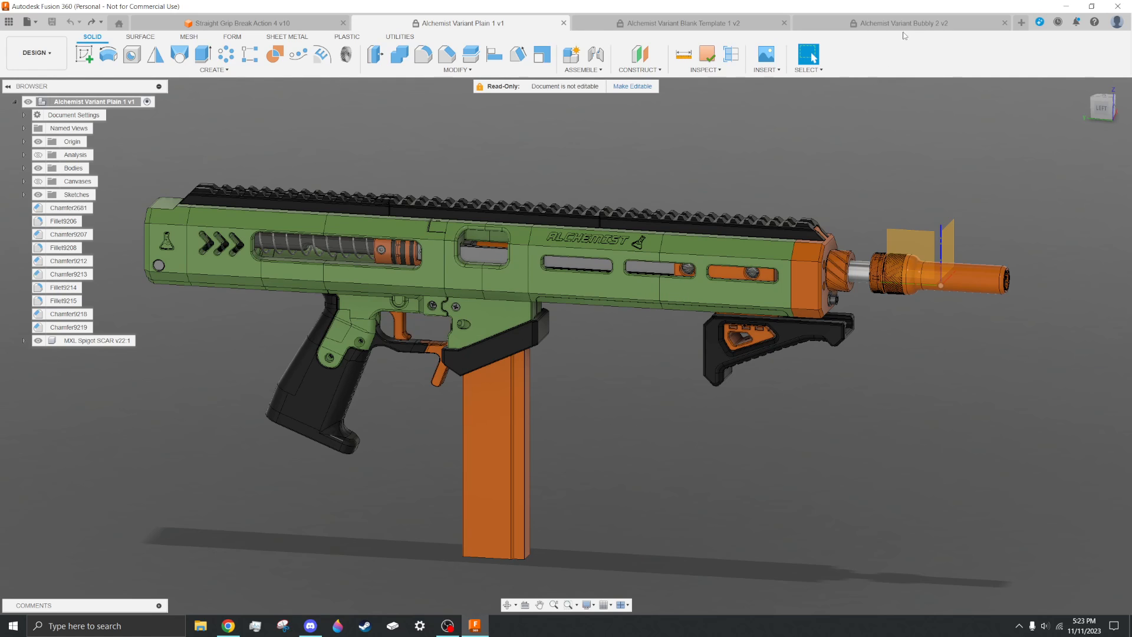
Inspect the rounded Alchemist Variant Bubbly 2 model up close
click(900, 22)
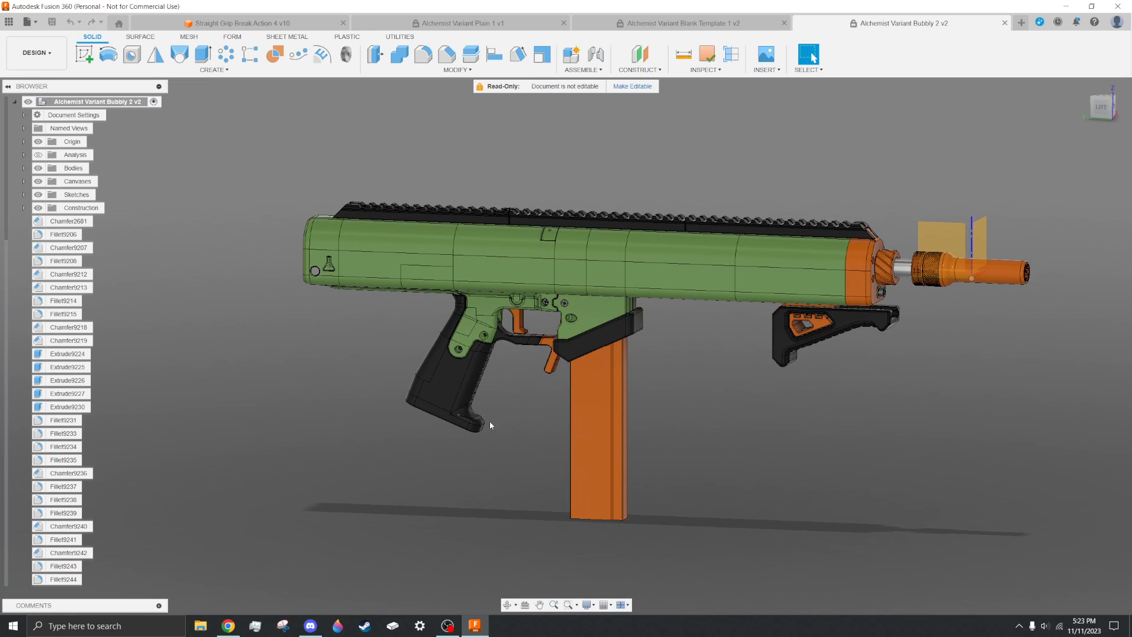
mouse_move(854, 200)
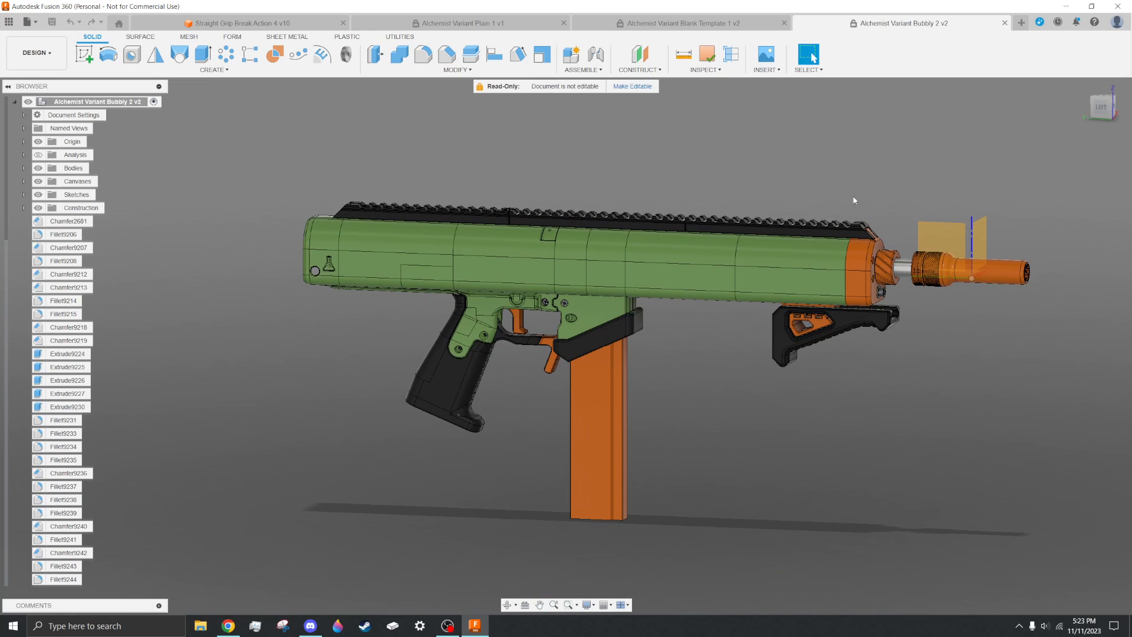
mouse_move(699, 32)
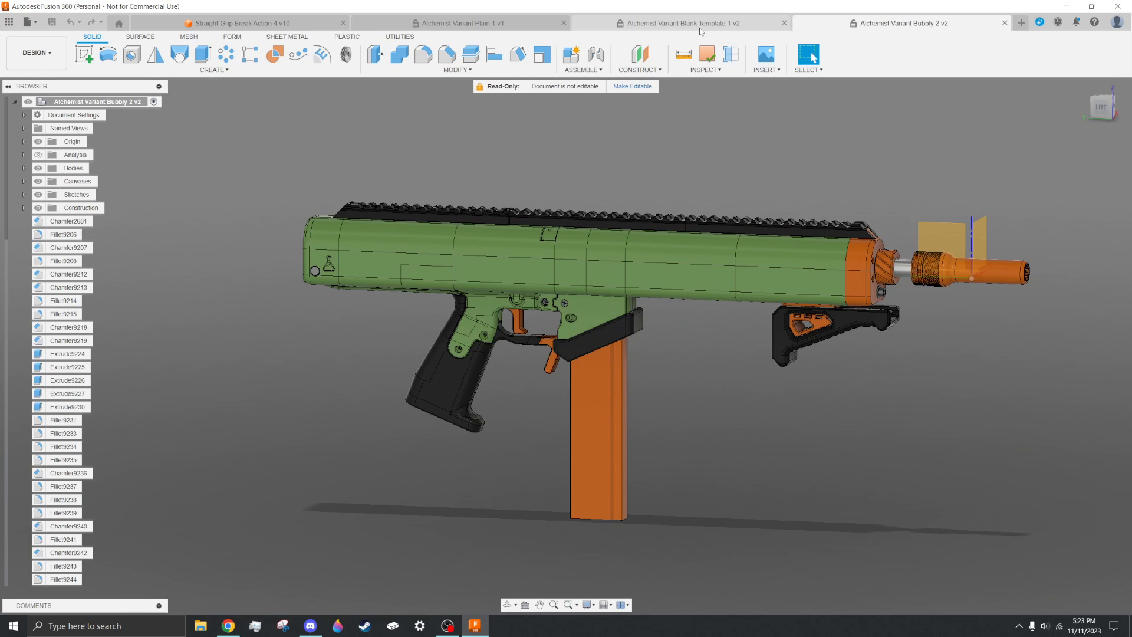
mouse_move(397, 417)
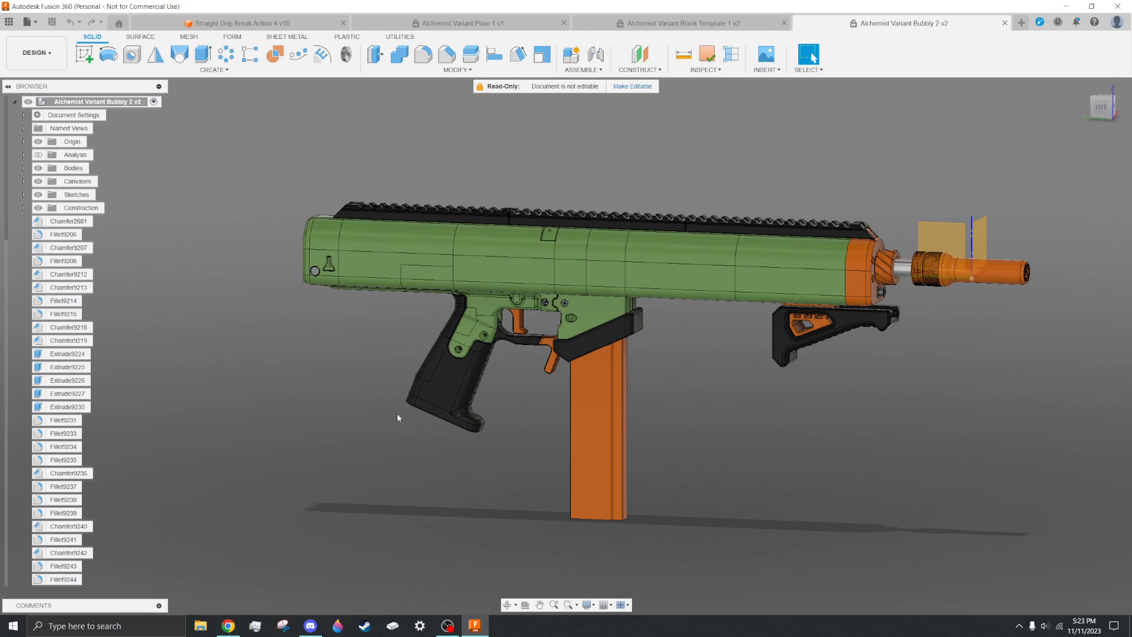
mouse_move(501, 424)
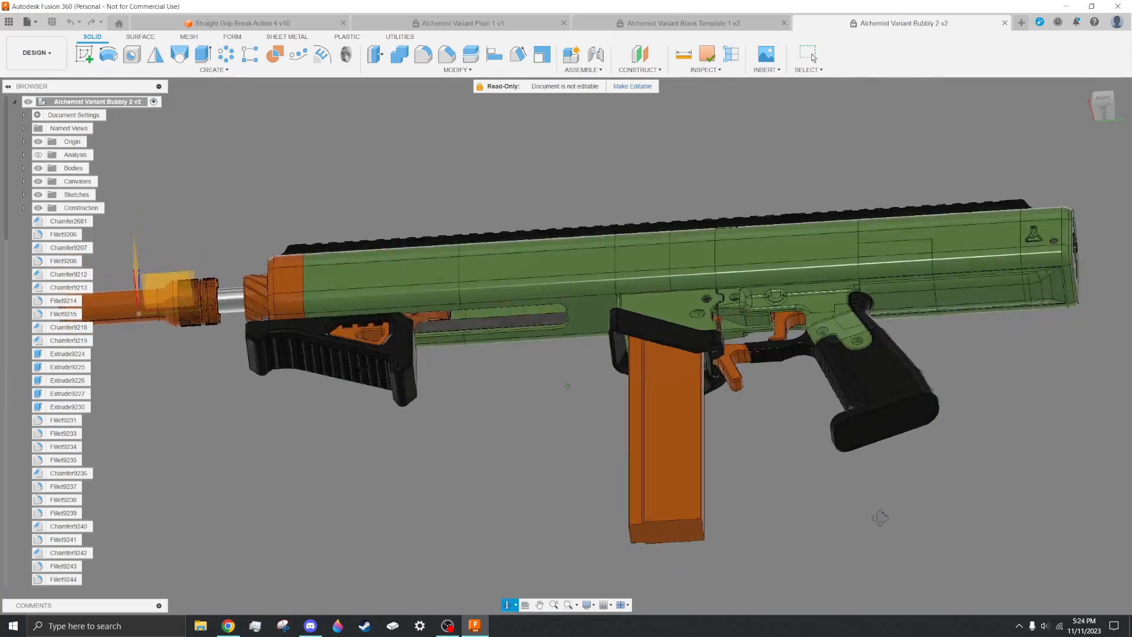
scroll(up, 3)
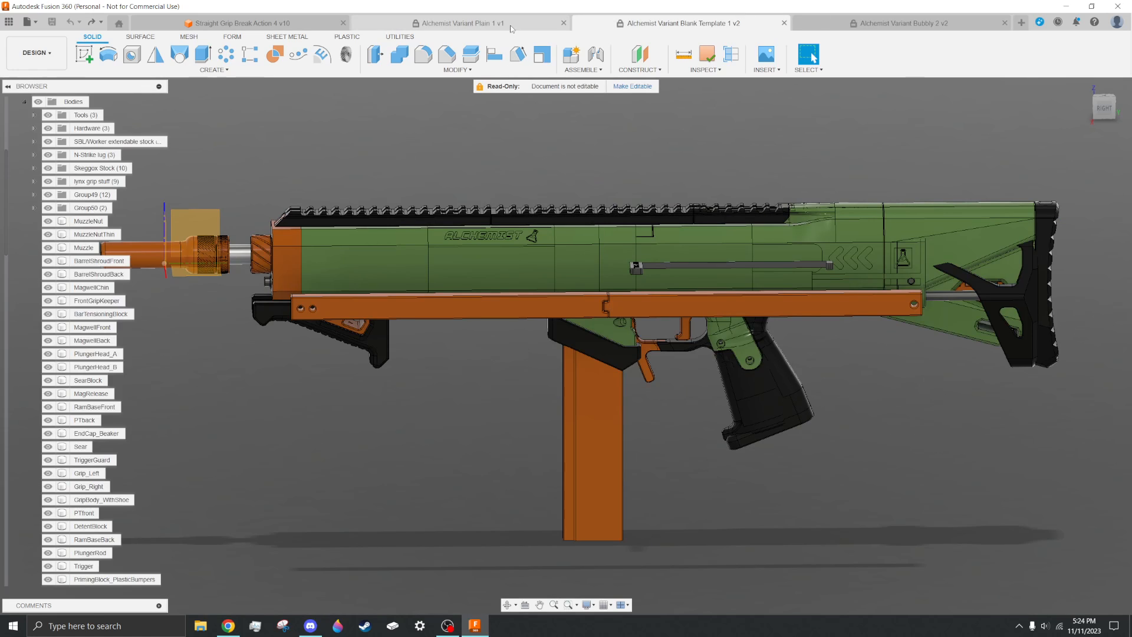
click(460, 23)
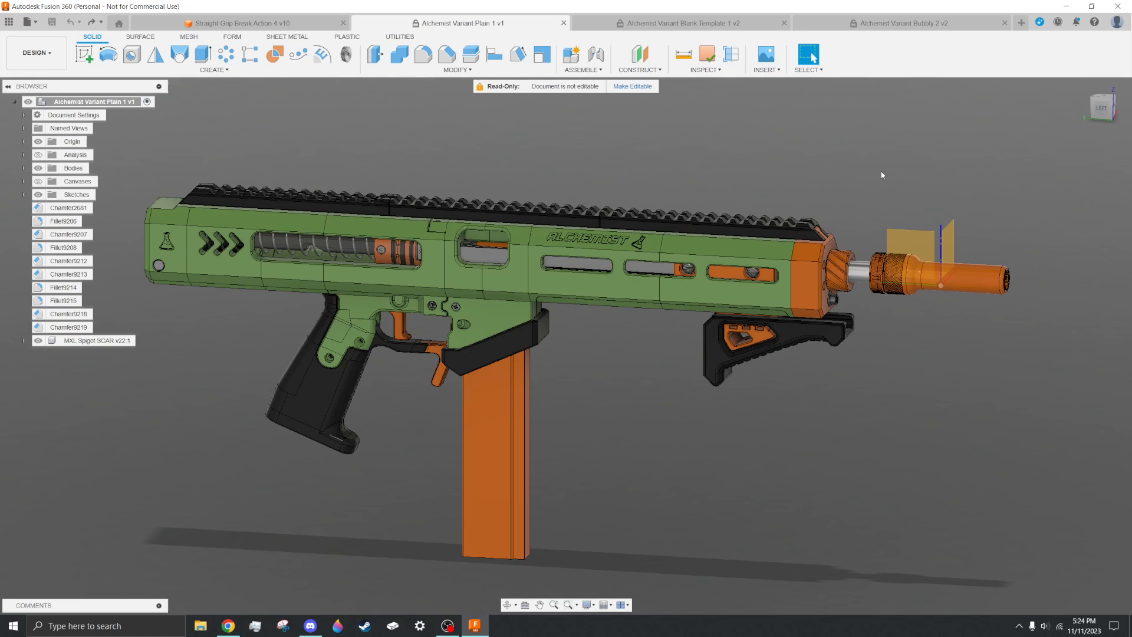
mouse_move(833, 187)
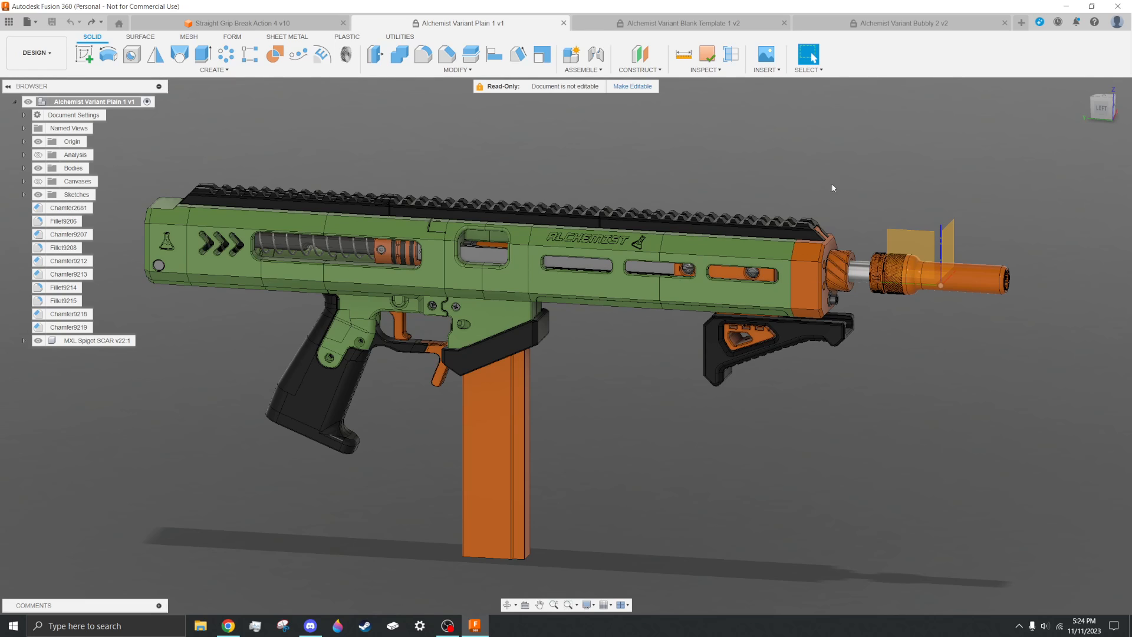
mouse_move(727, 453)
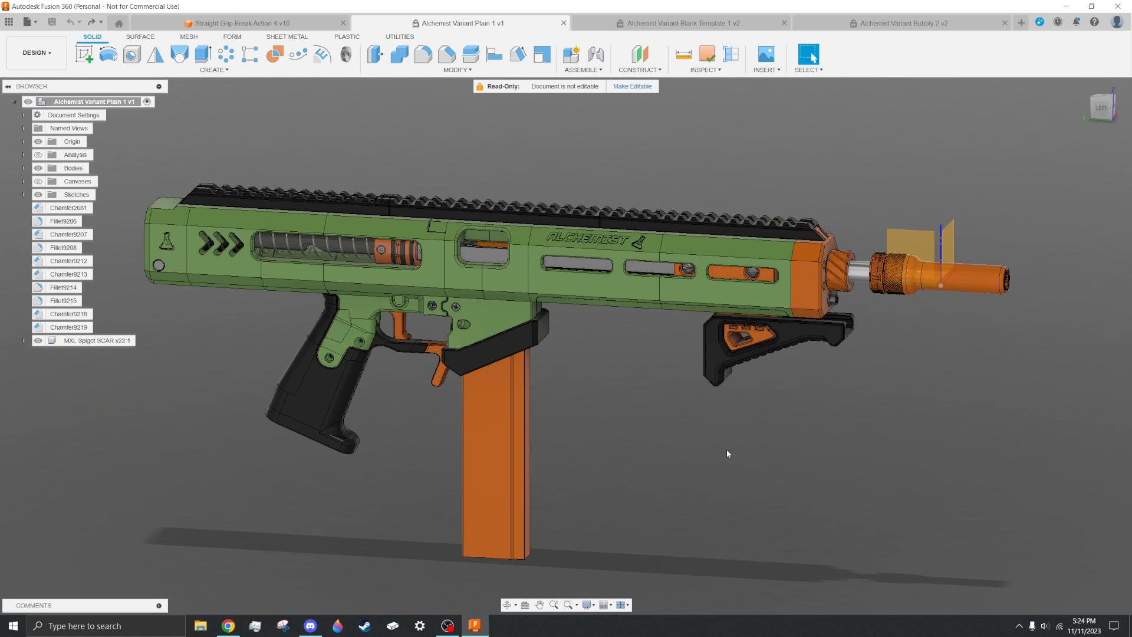
mouse_move(528, 408)
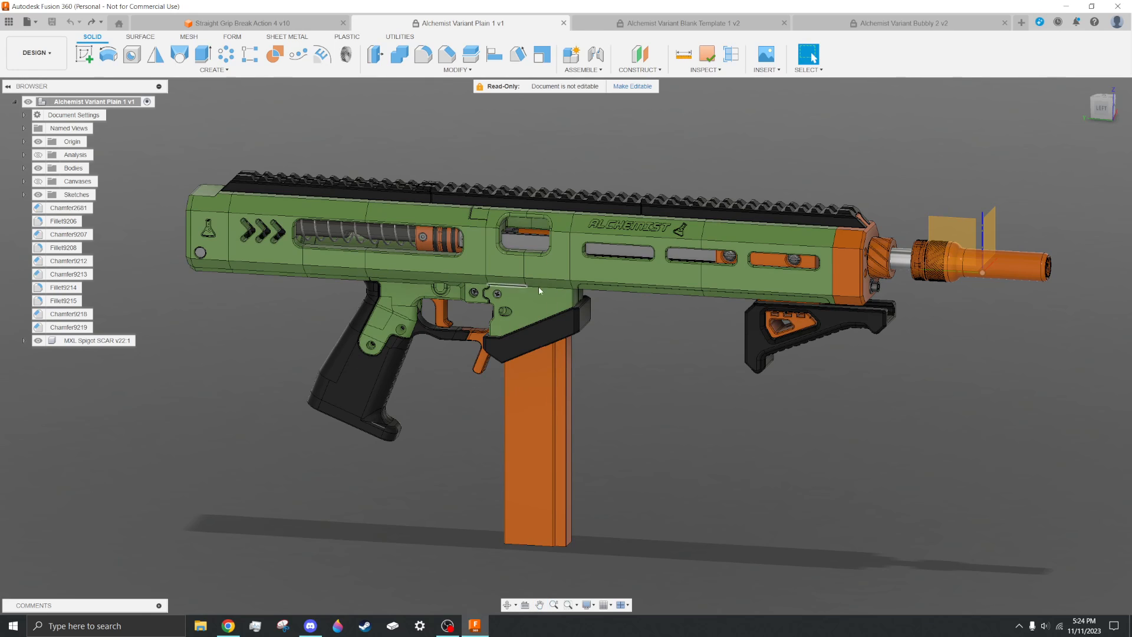
mouse_move(799, 234)
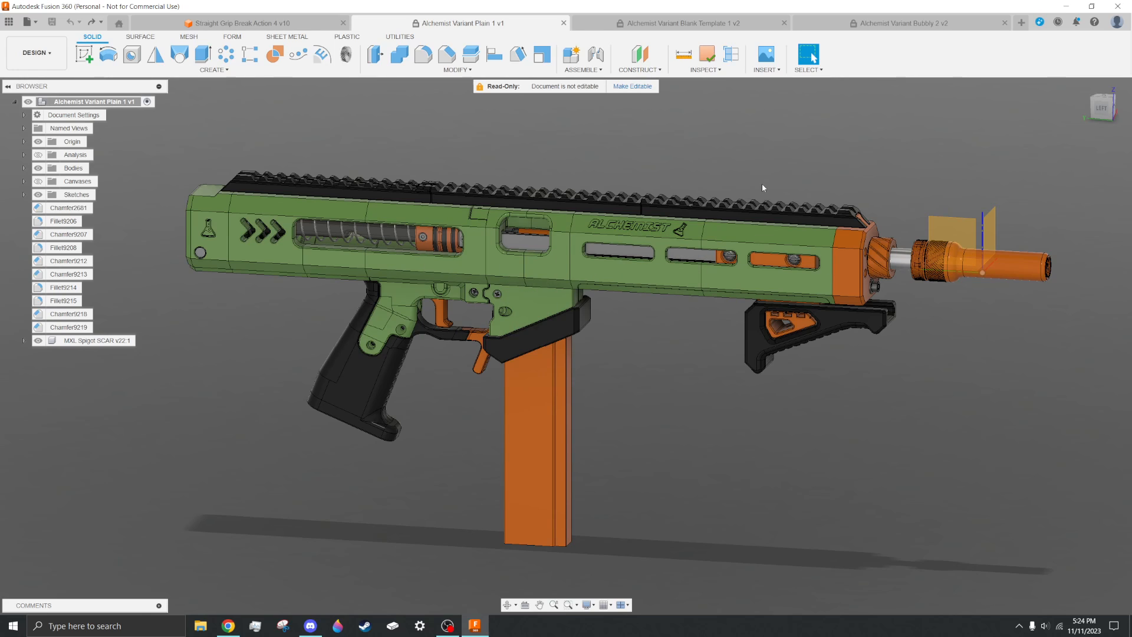
mouse_move(304, 406)
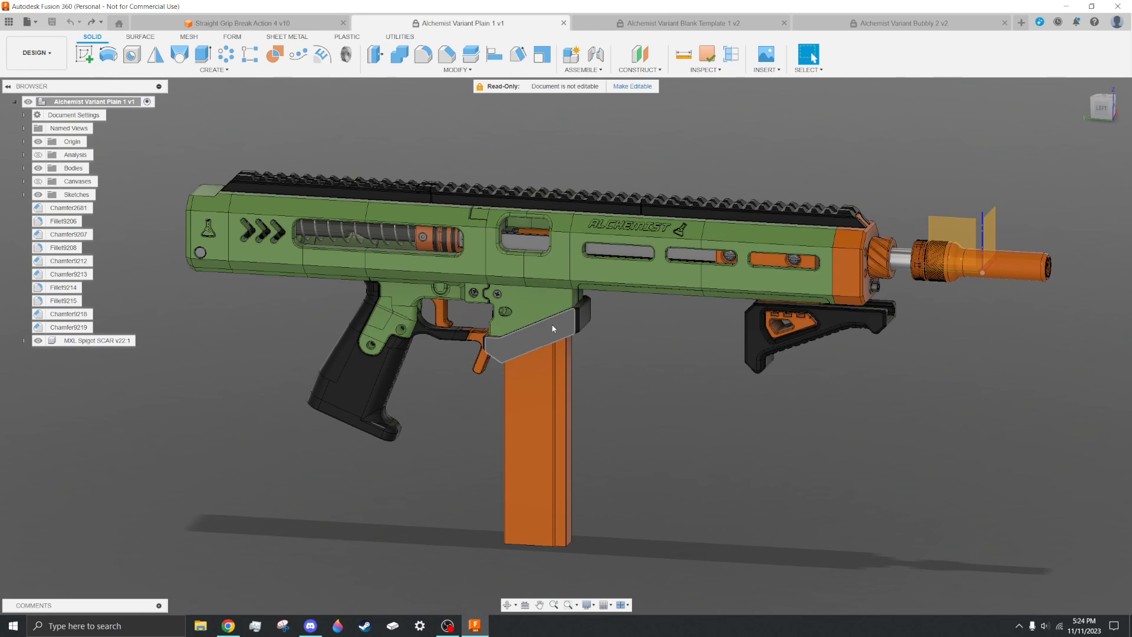
click(527, 329)
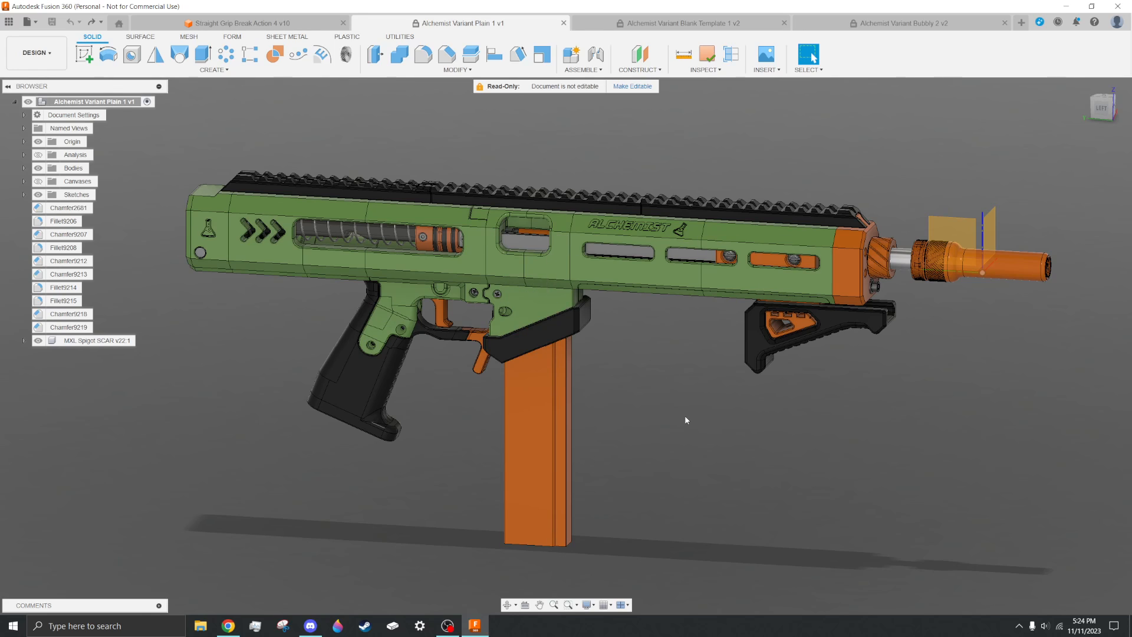
mouse_move(858, 209)
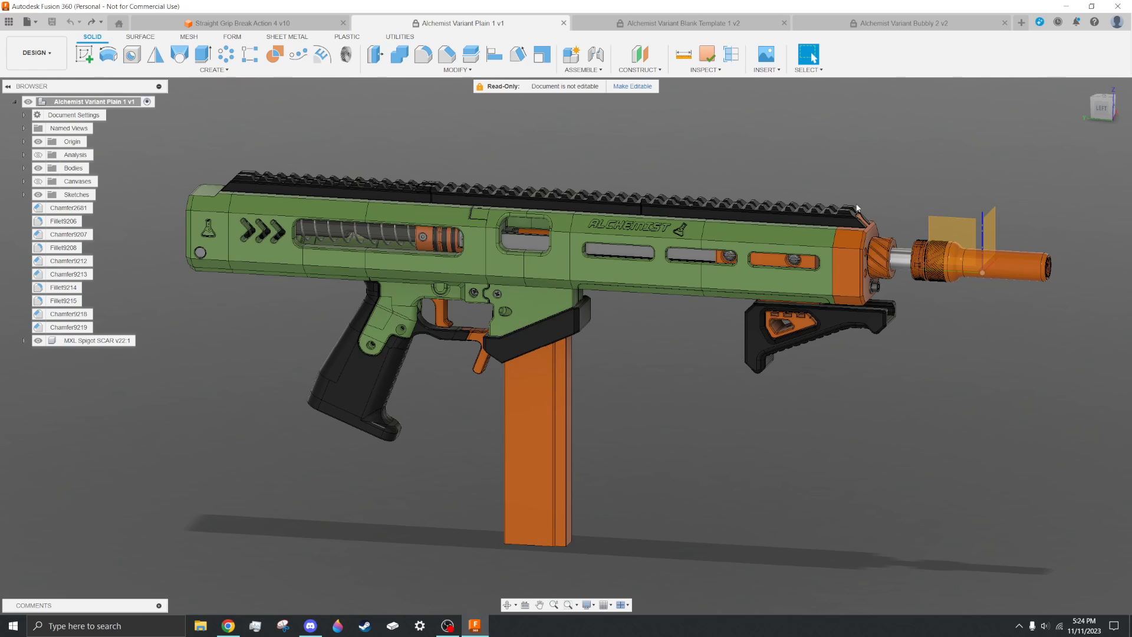
mouse_move(630, 345)
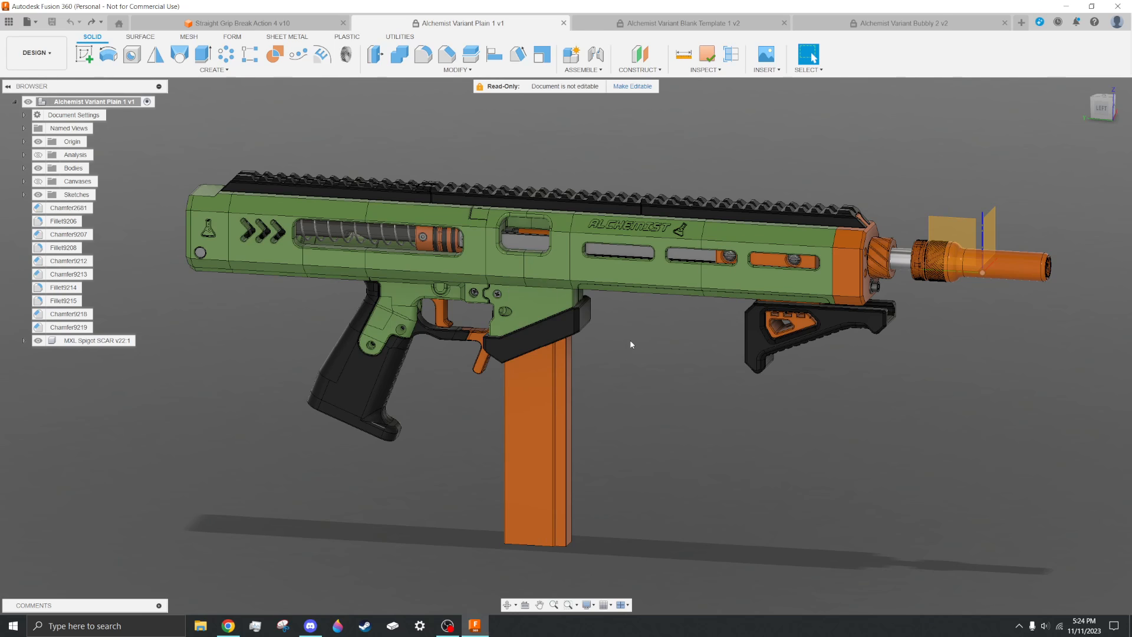
mouse_move(464, 353)
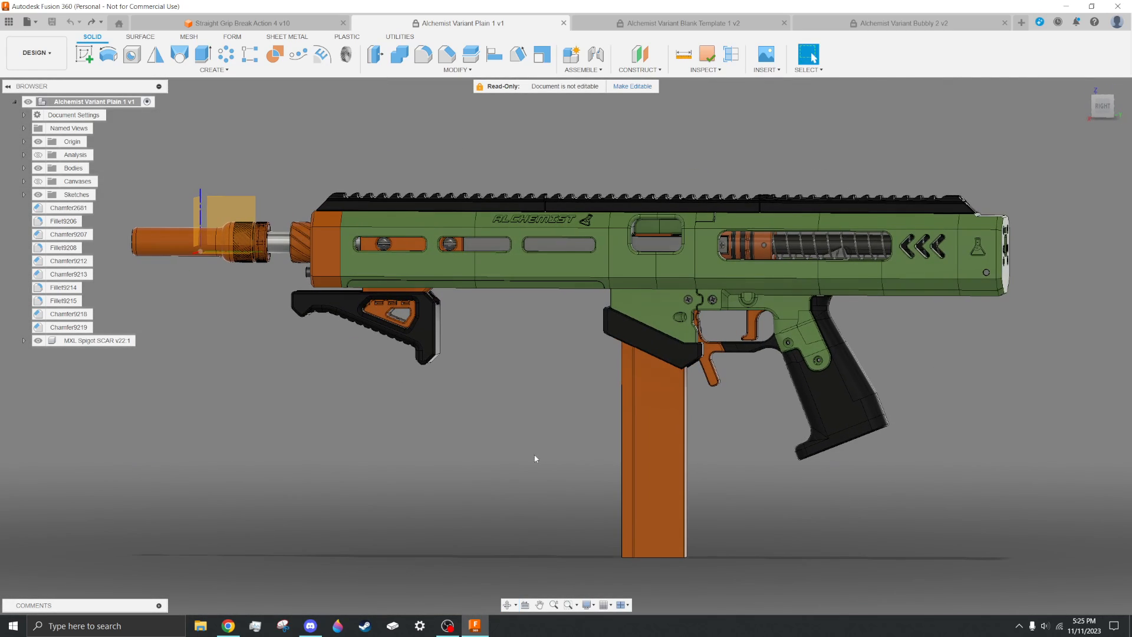
click(679, 23)
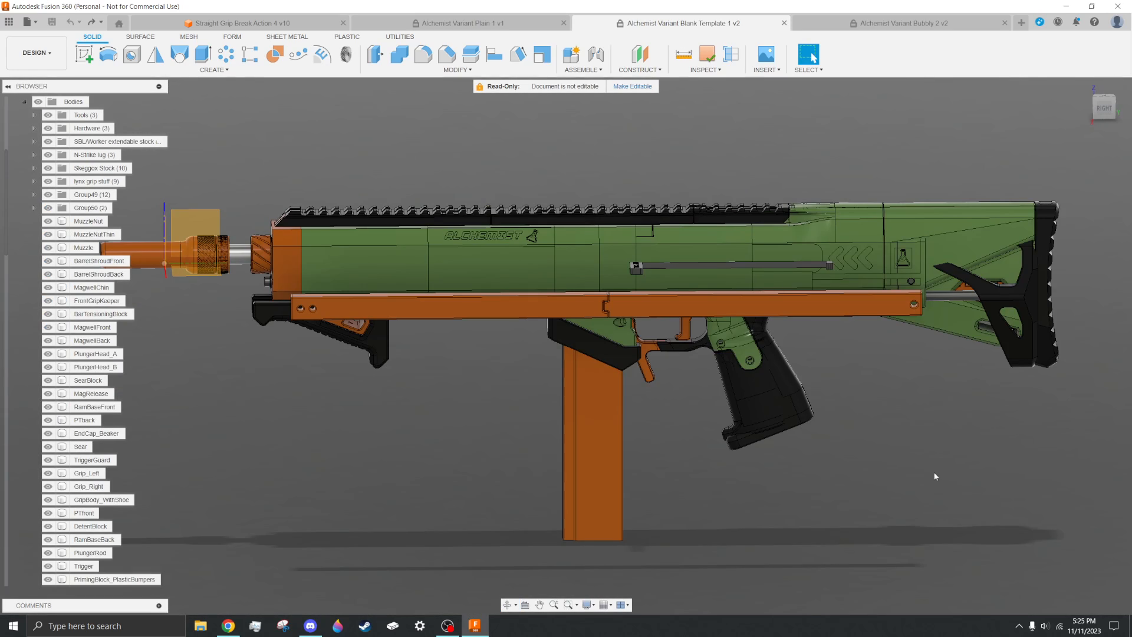